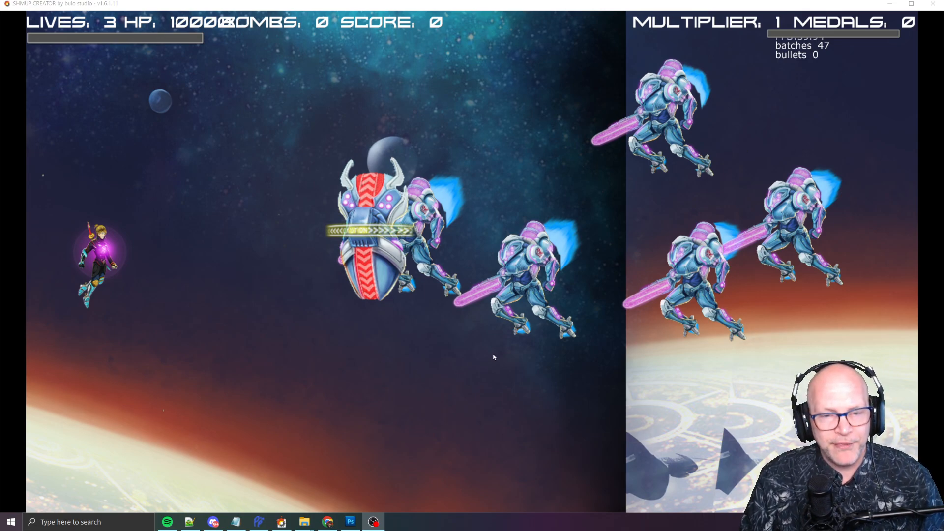
mouse_move(508, 187)
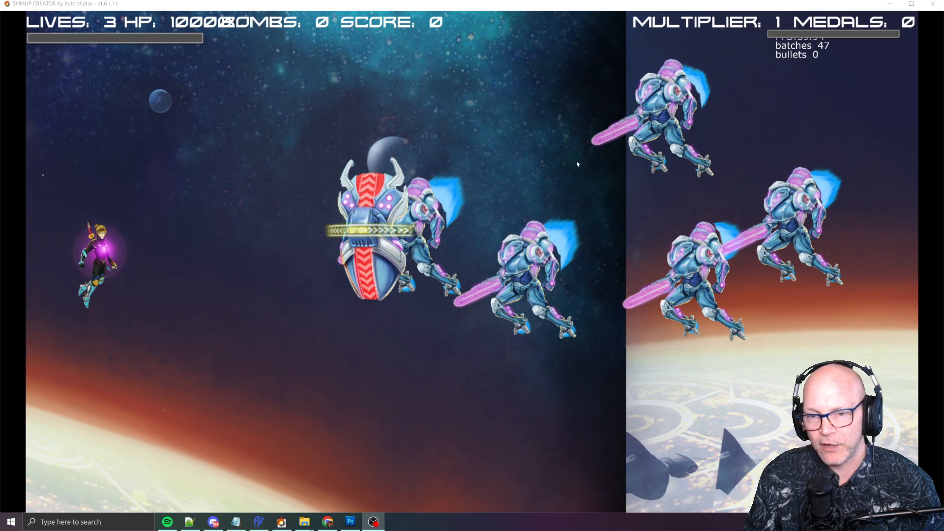
mouse_move(461, 197)
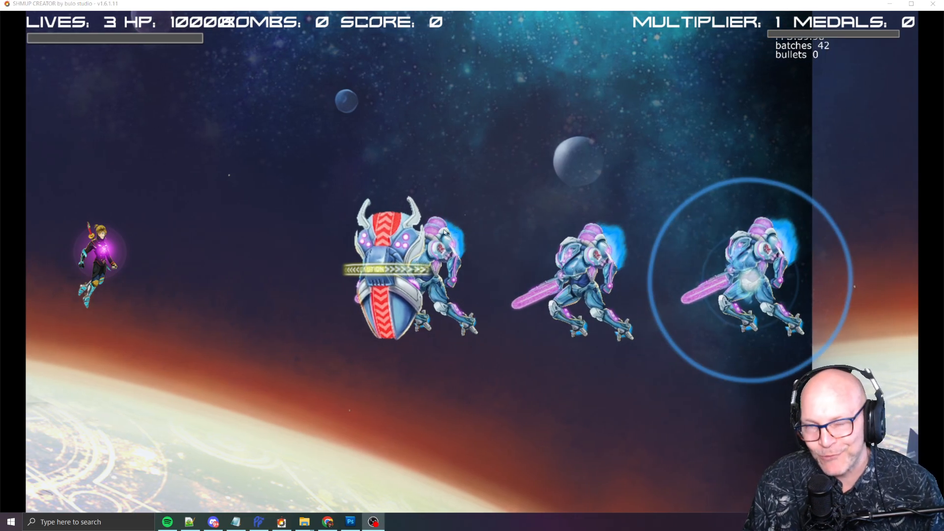
mouse_move(795, 227)
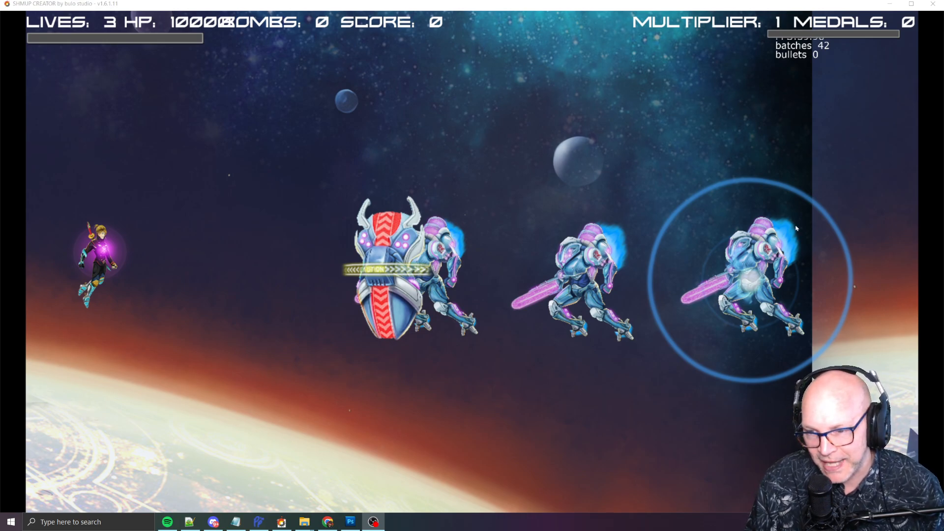
mouse_move(494, 213)
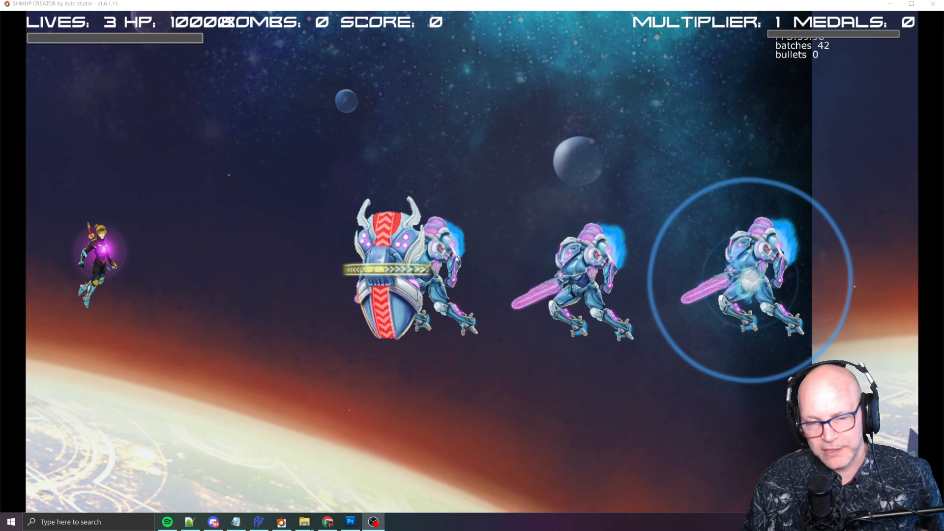
mouse_move(454, 220)
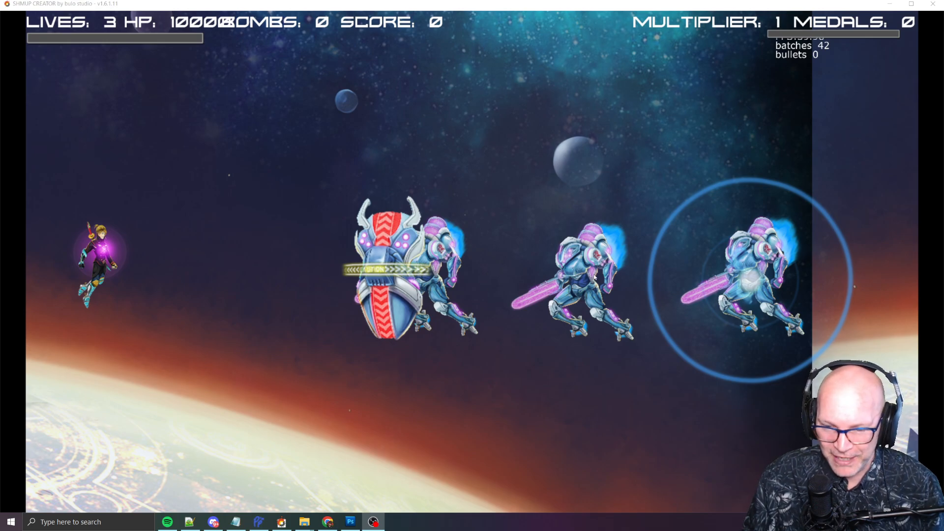
mouse_move(477, 257)
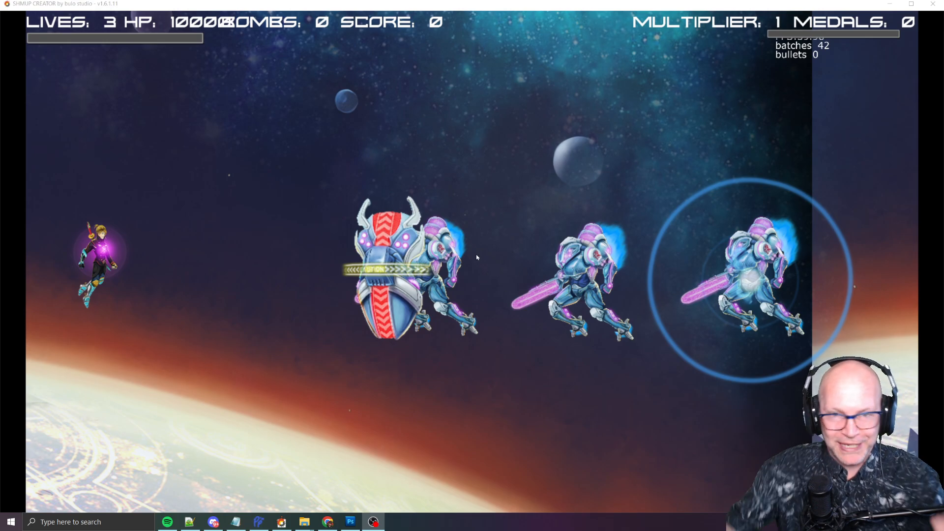
mouse_move(431, 220)
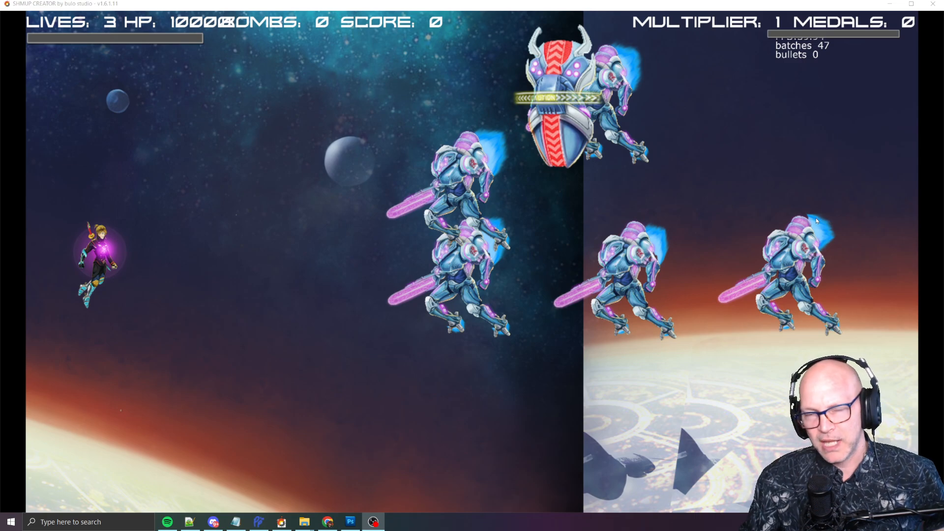
mouse_move(515, 206)
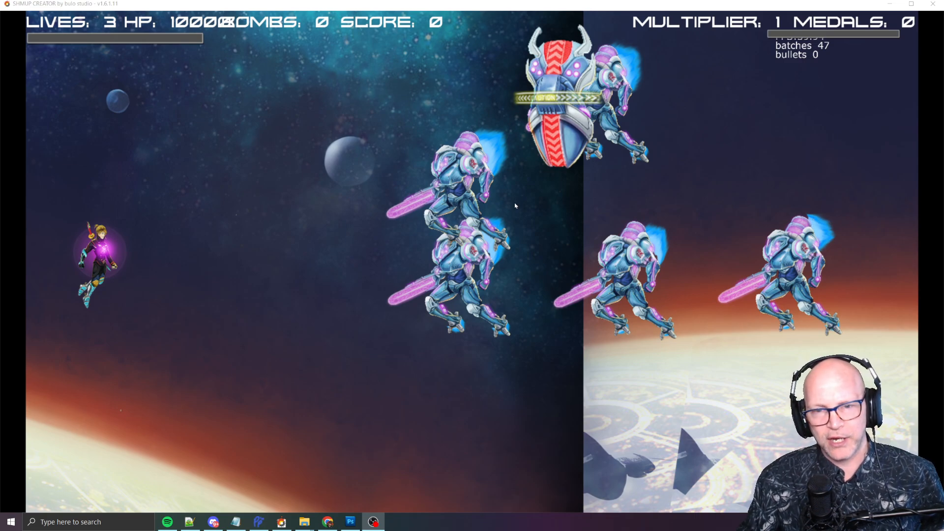
mouse_move(647, 224)
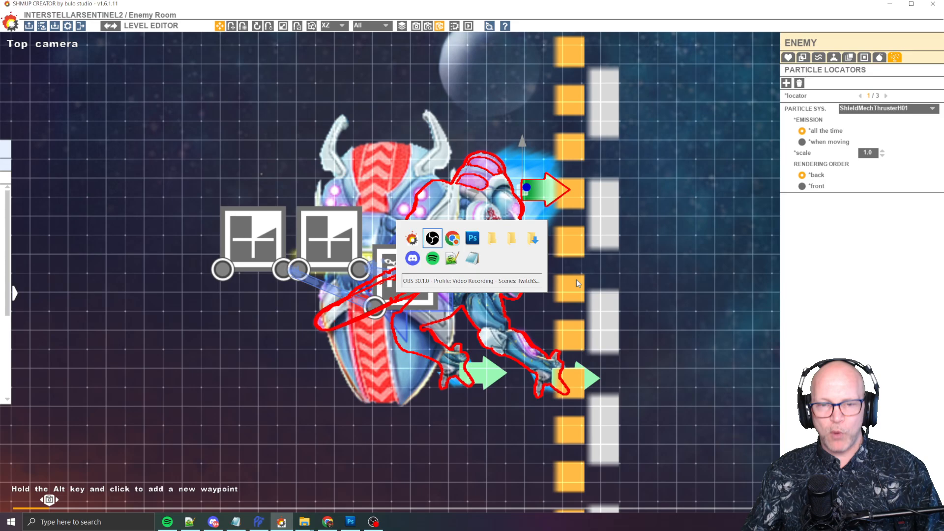
click(350, 521)
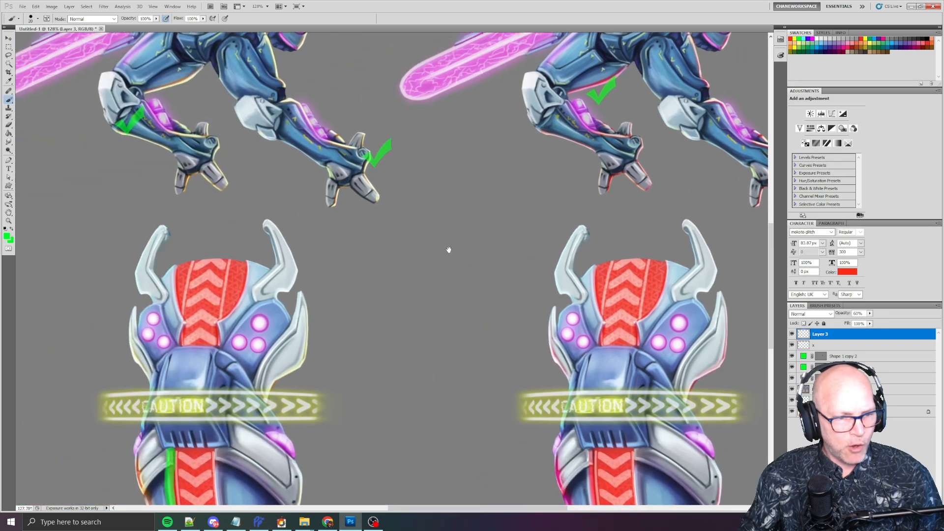
key(alt+tab)
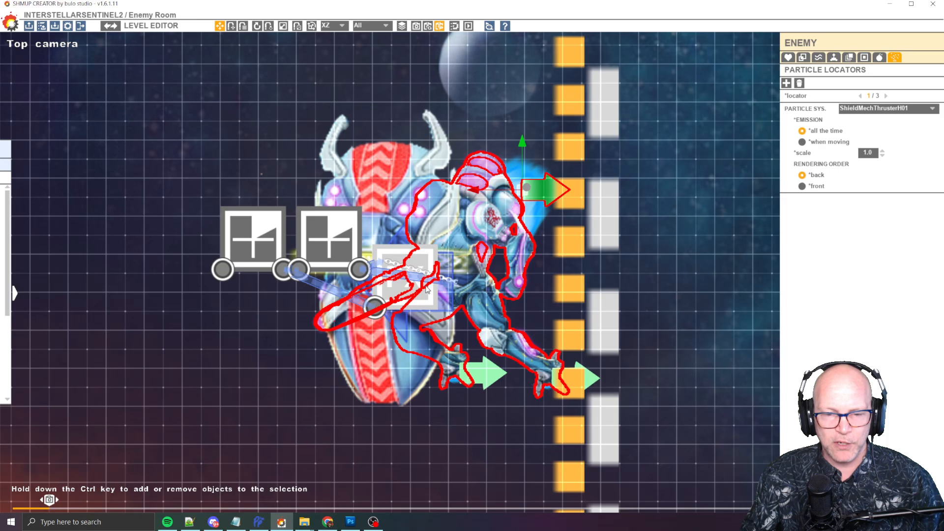
Return to the mech mockup and zoom toward the pink energy blade.
click(351, 521)
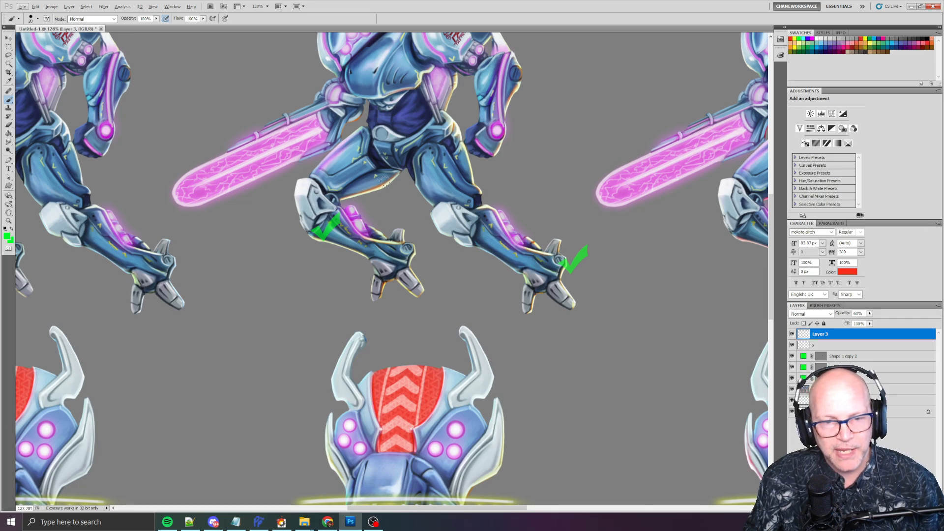
click(372, 205)
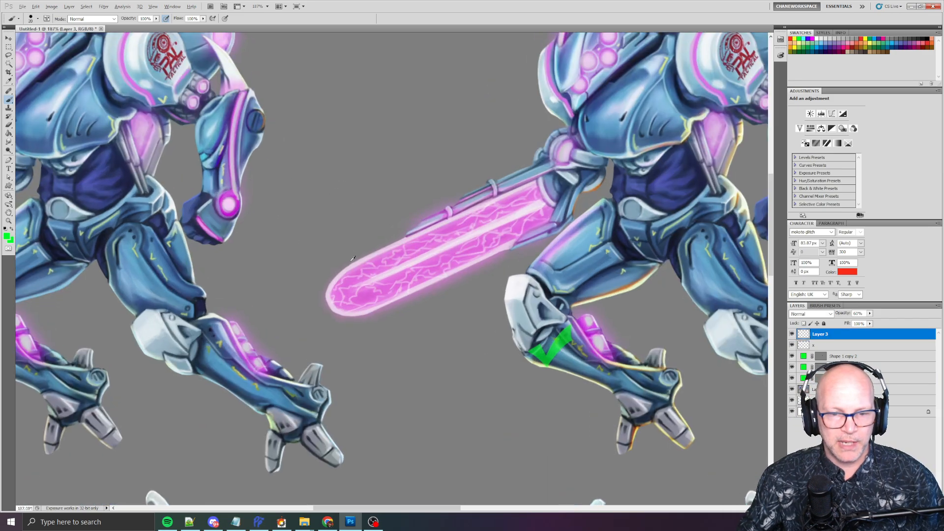
Scribble a green zigzag along the pink blade's upper edge after zooming closer.
click(152, 7)
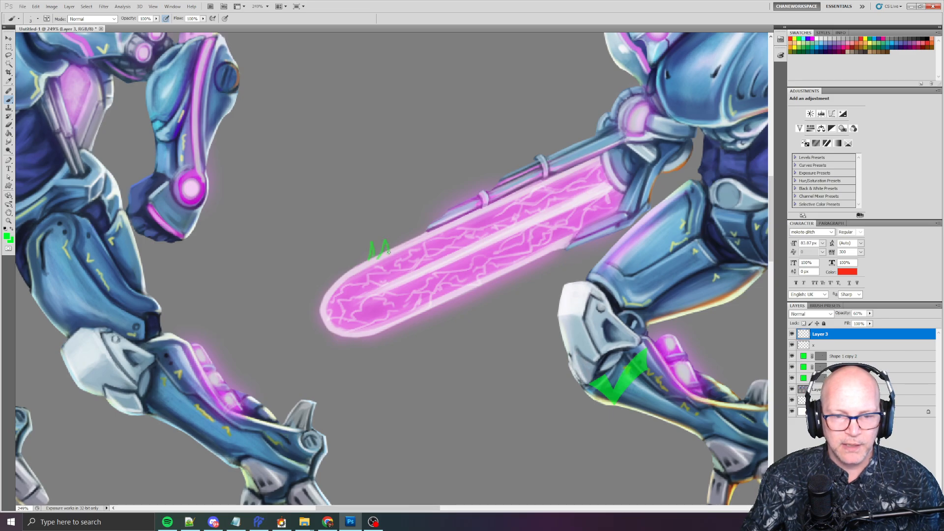
drag(380, 253, 406, 244)
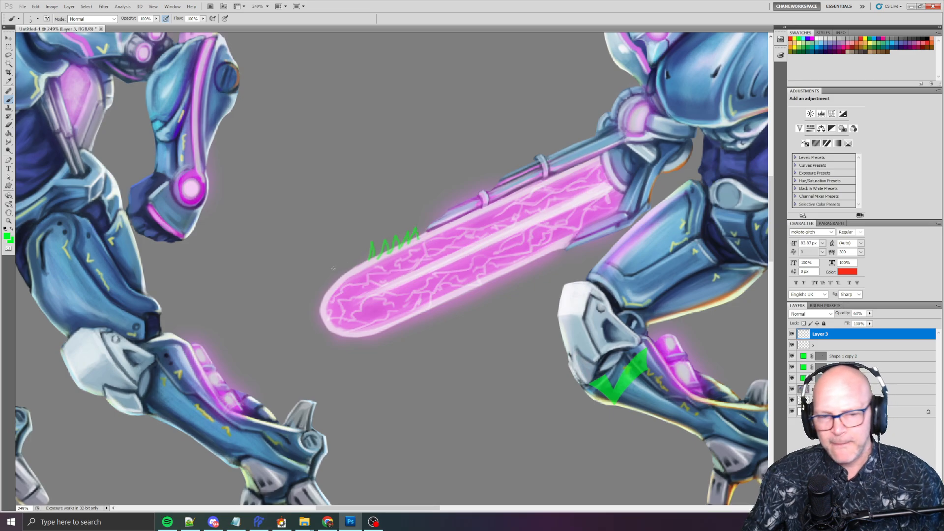
mouse_move(313, 250)
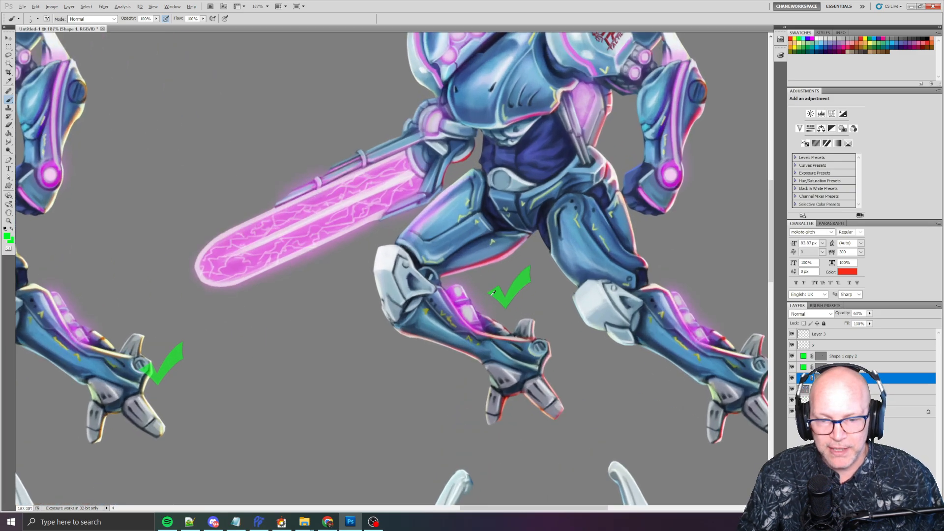
Dismiss the uneditable-layer warning after trying to mark the shape layer.
click(492, 294)
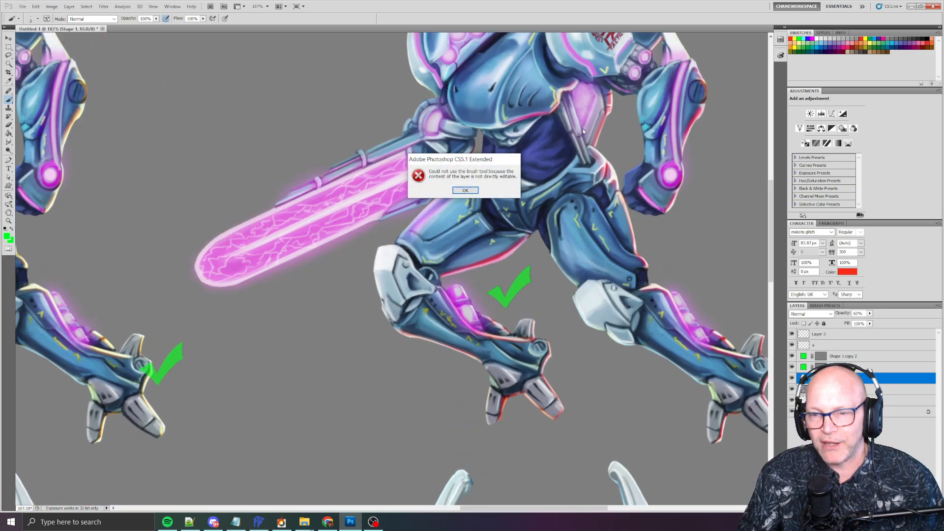
click(466, 190)
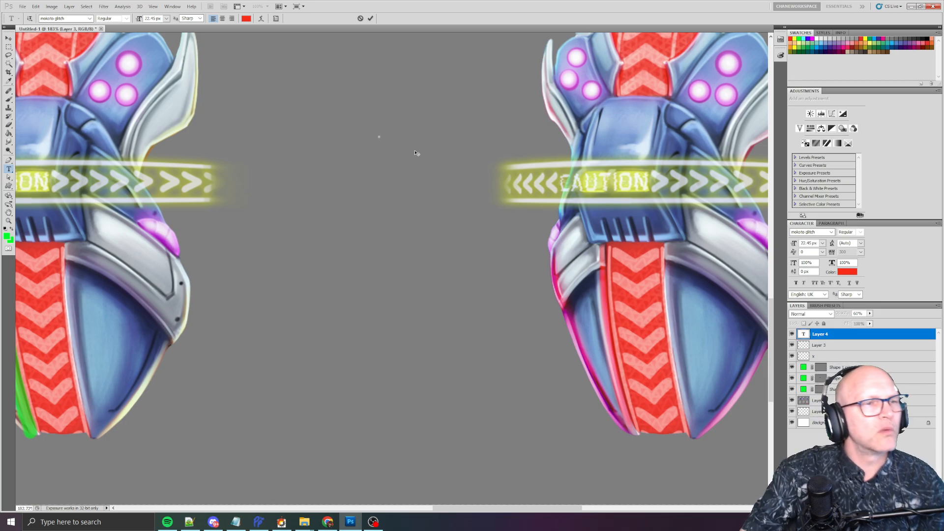
Enter the 'CAUTI' text and pick a tool from the left toolbar for the green markup.
text(CAUTI)
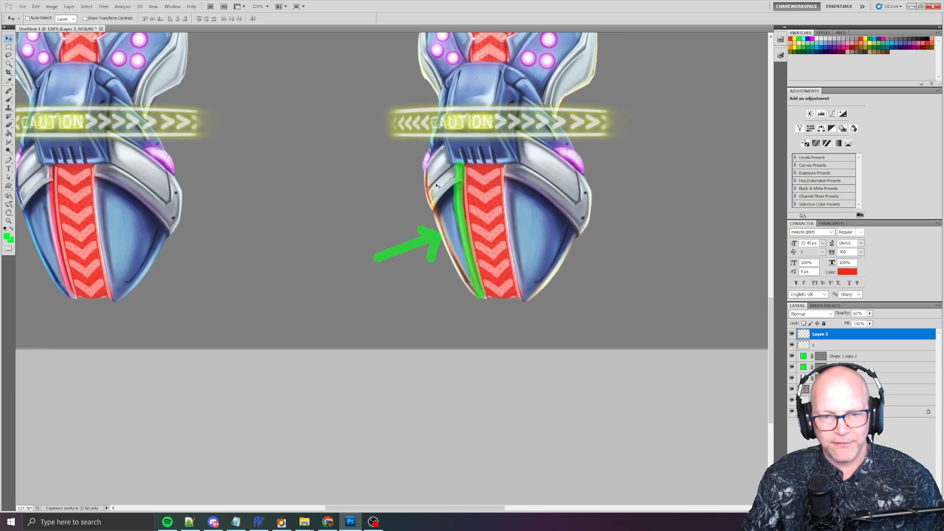
click(9, 92)
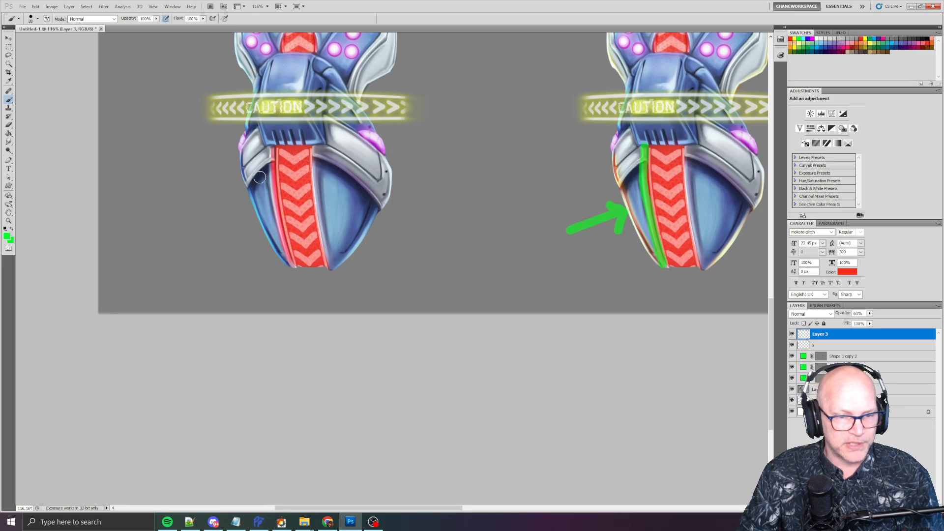
drag(238, 161, 289, 272)
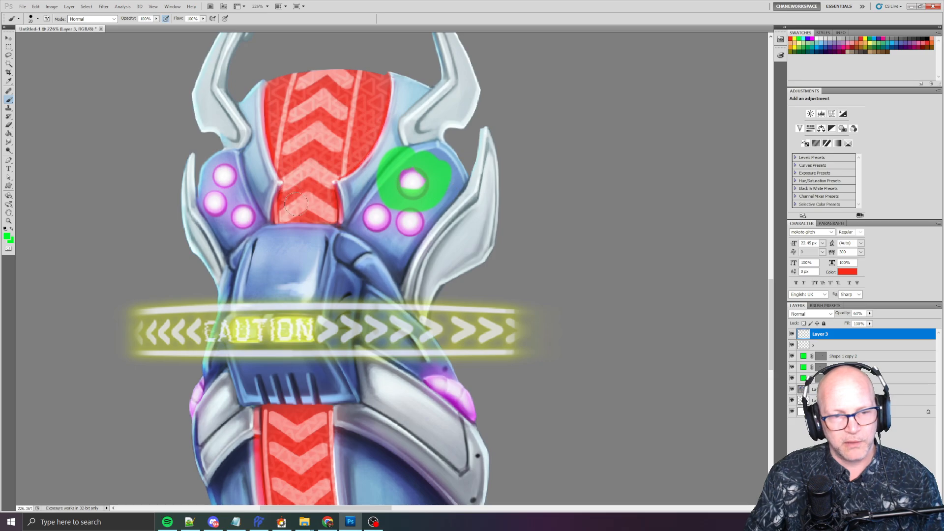
mouse_move(449, 180)
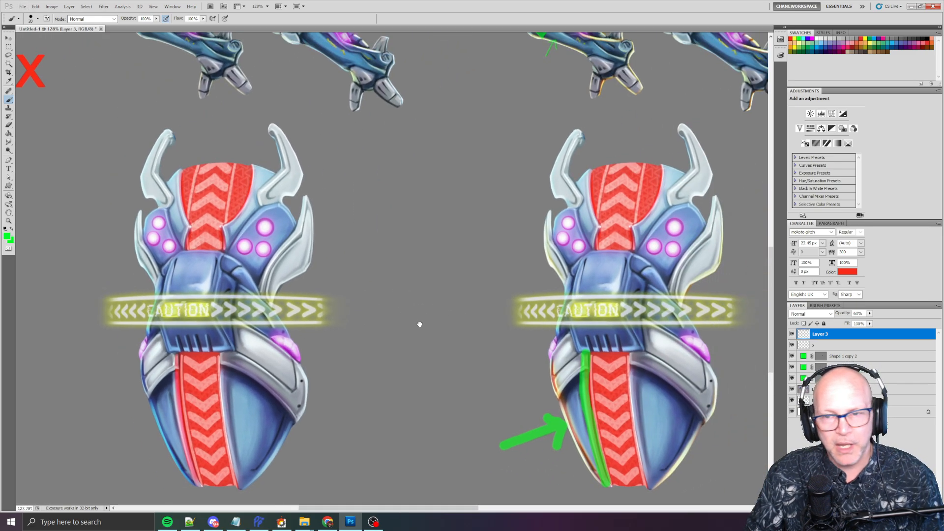
key(alt+tab)
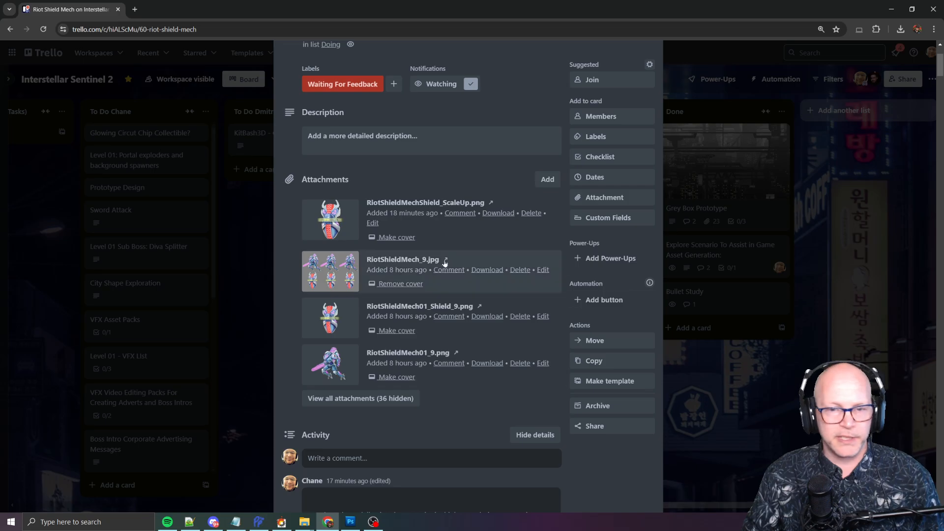
Preview the upscaled shield reference image from the card's Activity feed.
scroll(down, 3)
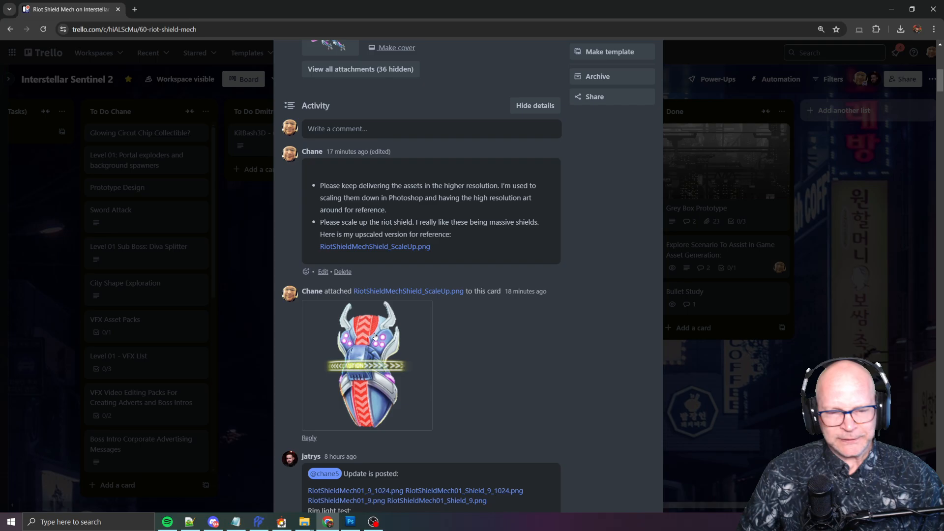
click(367, 366)
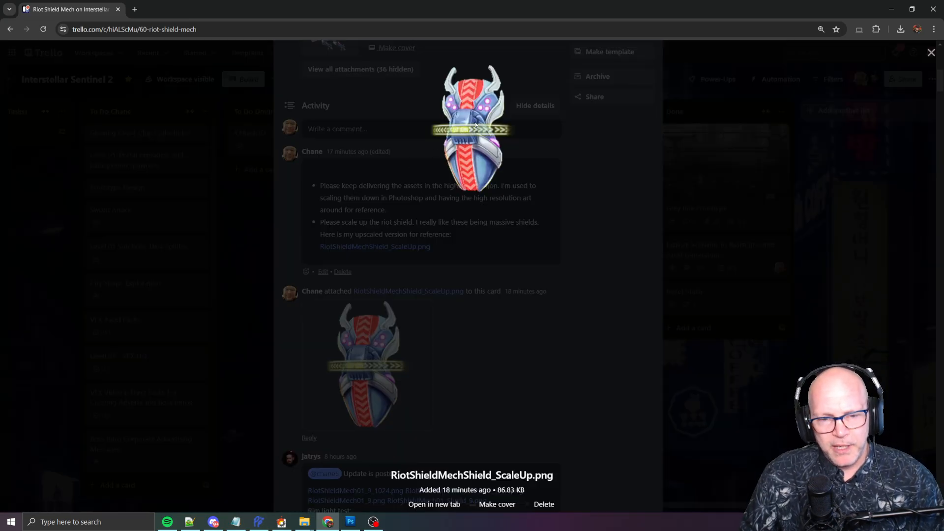
mouse_move(406, 283)
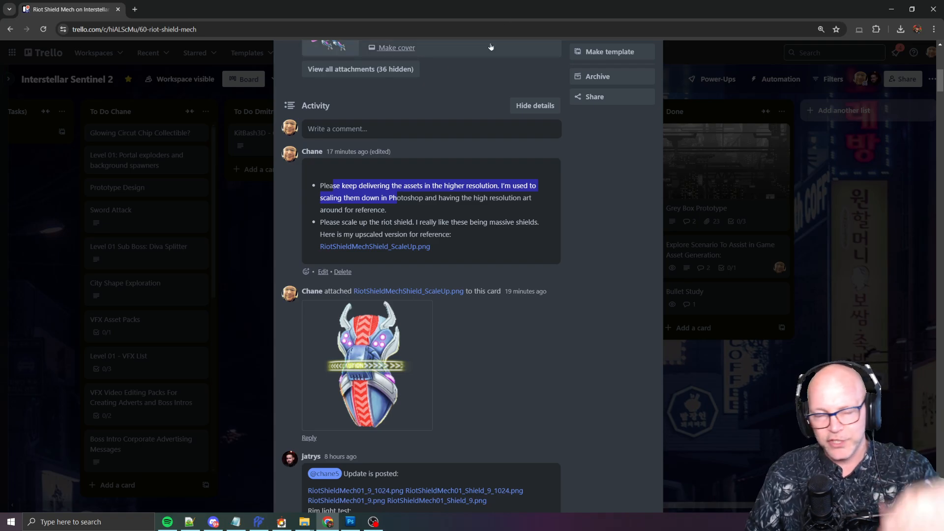
click(397, 216)
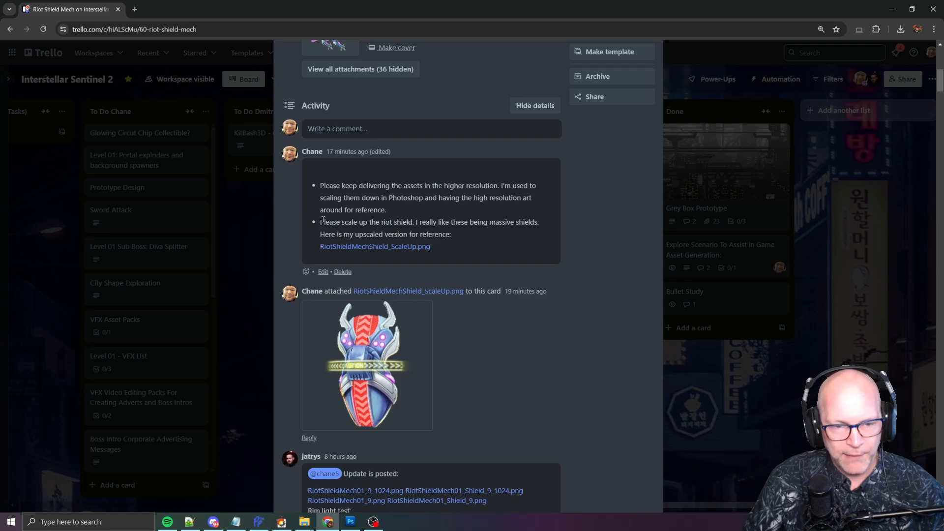
Highlight the shield scale-up sentence and preview the RiotShieldMech01_Shield_9.png attachment.
drag(320, 222, 451, 234)
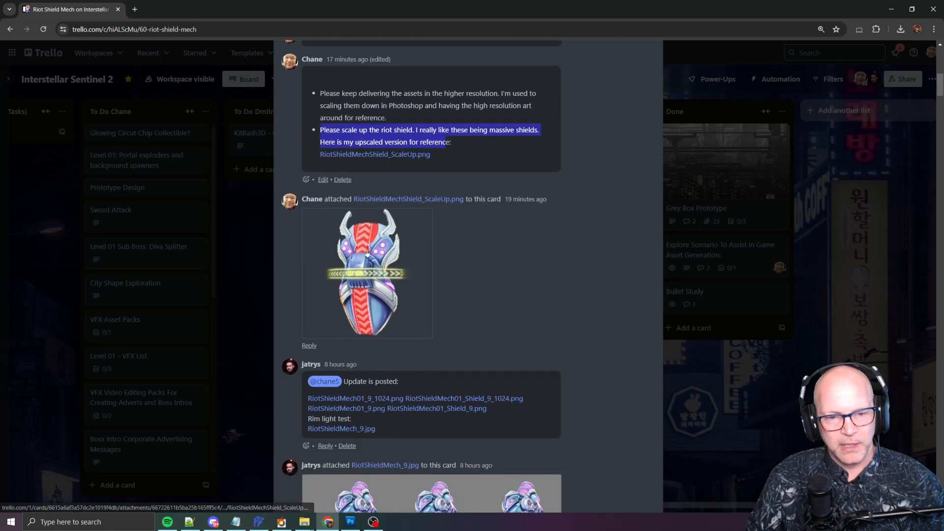
click(367, 272)
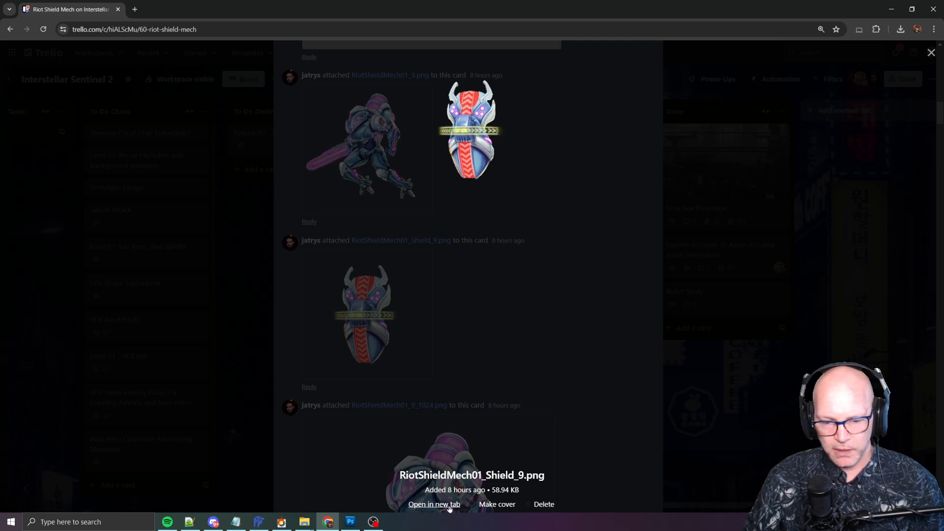
click(434, 504)
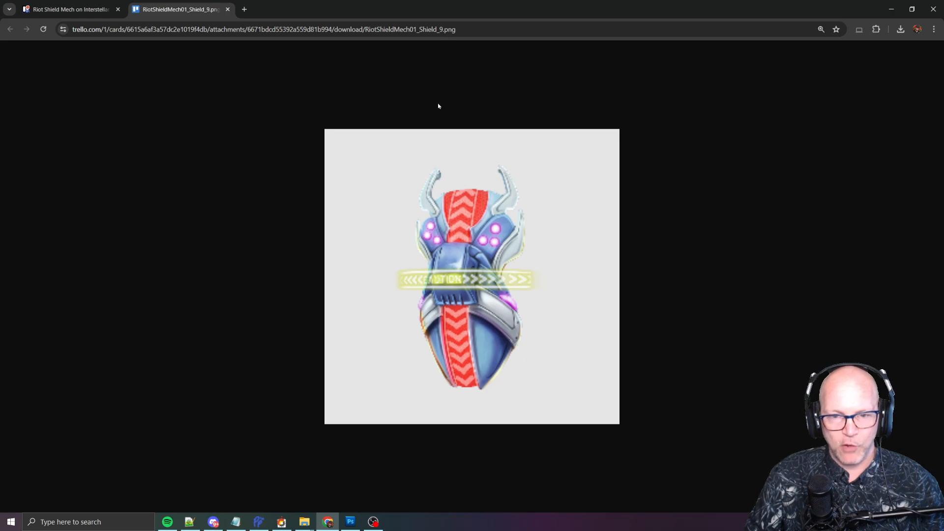
mouse_move(560, 276)
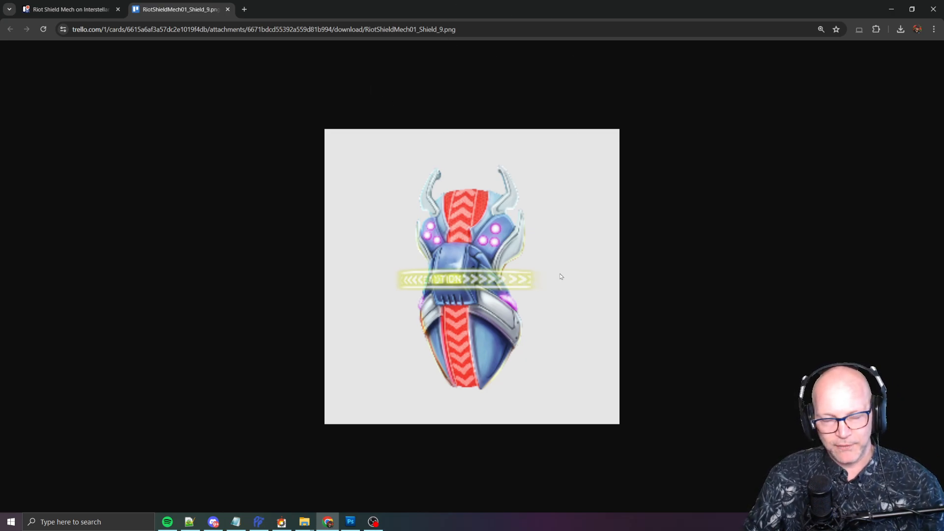
mouse_move(547, 267)
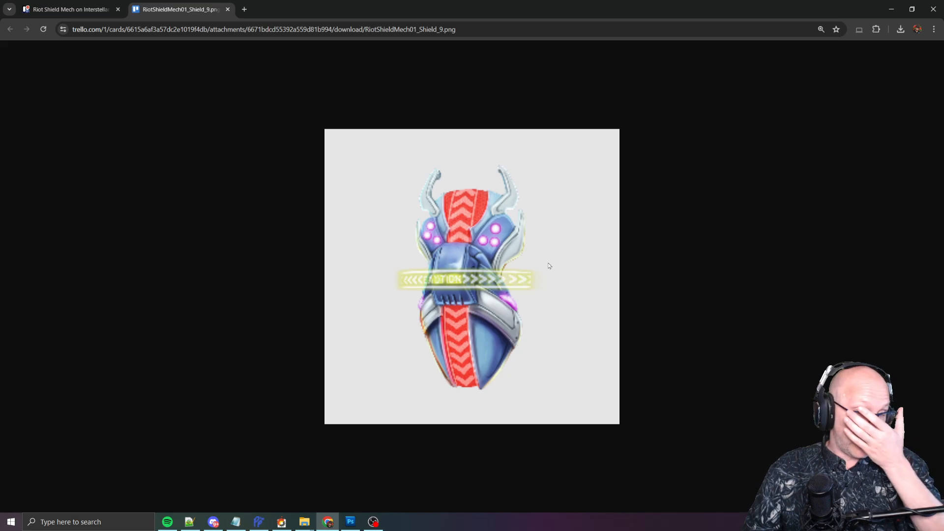
click(280, 521)
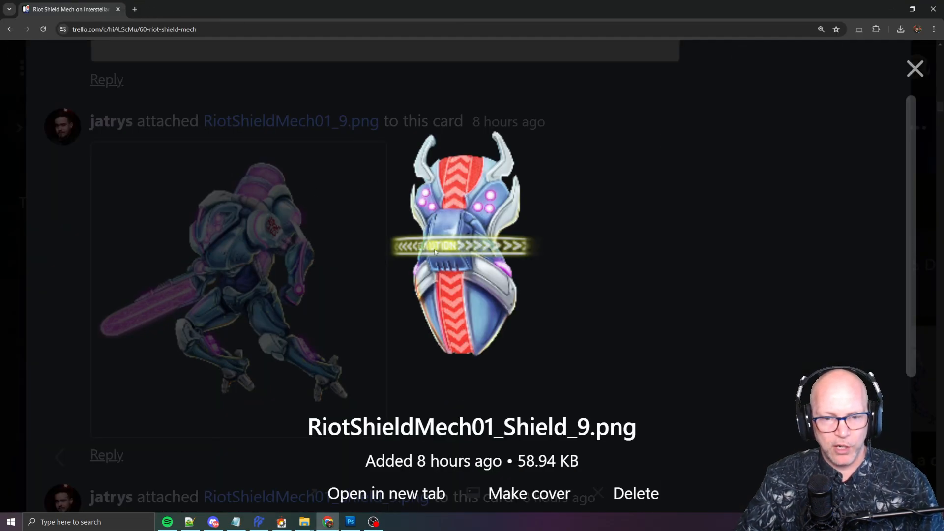
Switch the preview to RiotShieldMech_9.jpg and scroll to the mech and shield variants.
click(914, 69)
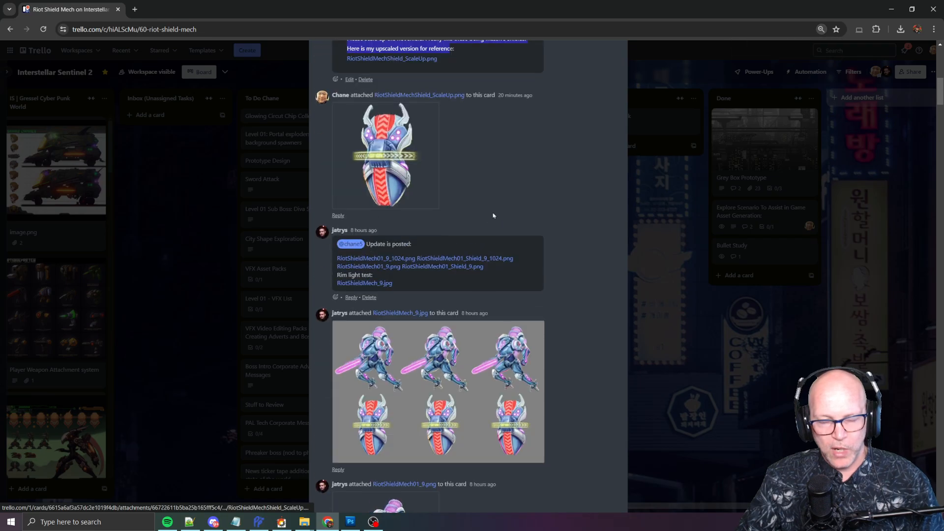
click(438, 392)
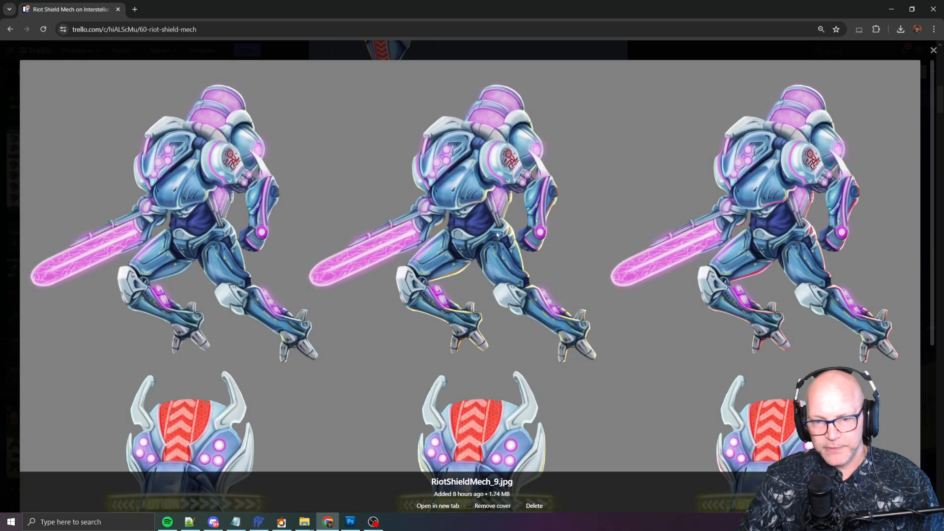
scroll(down, 3)
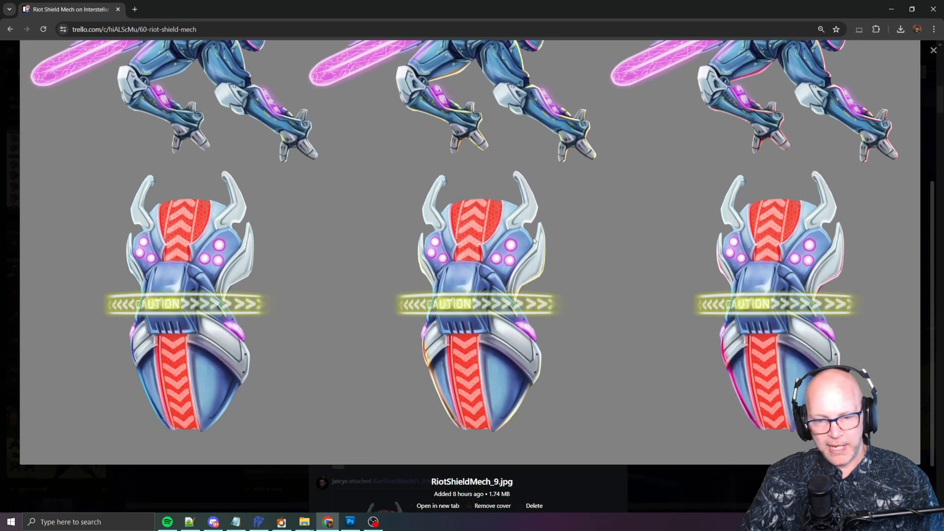